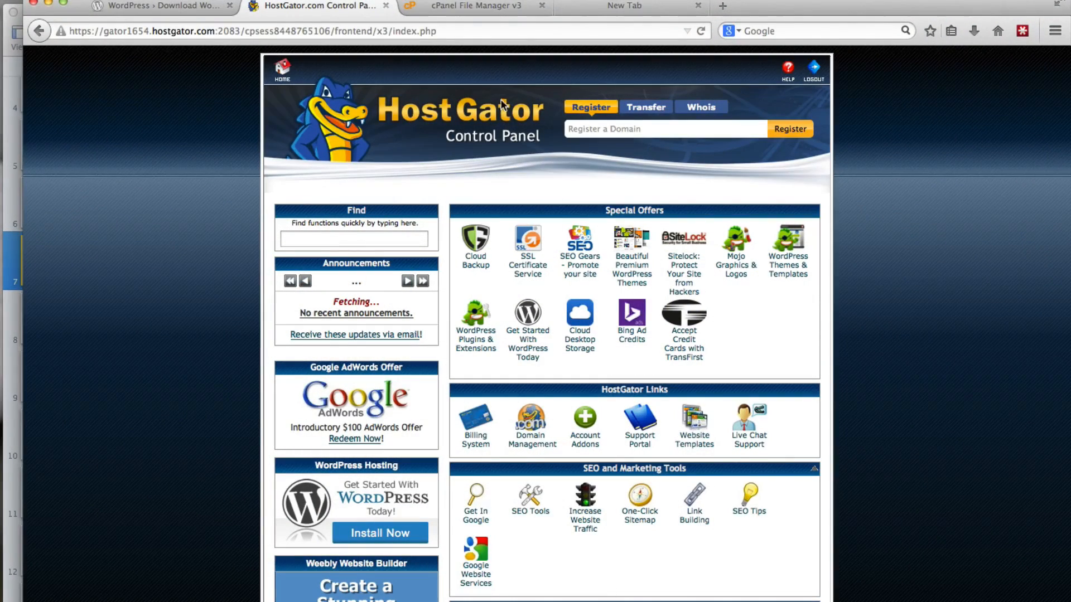
mouse_move(522, 150)
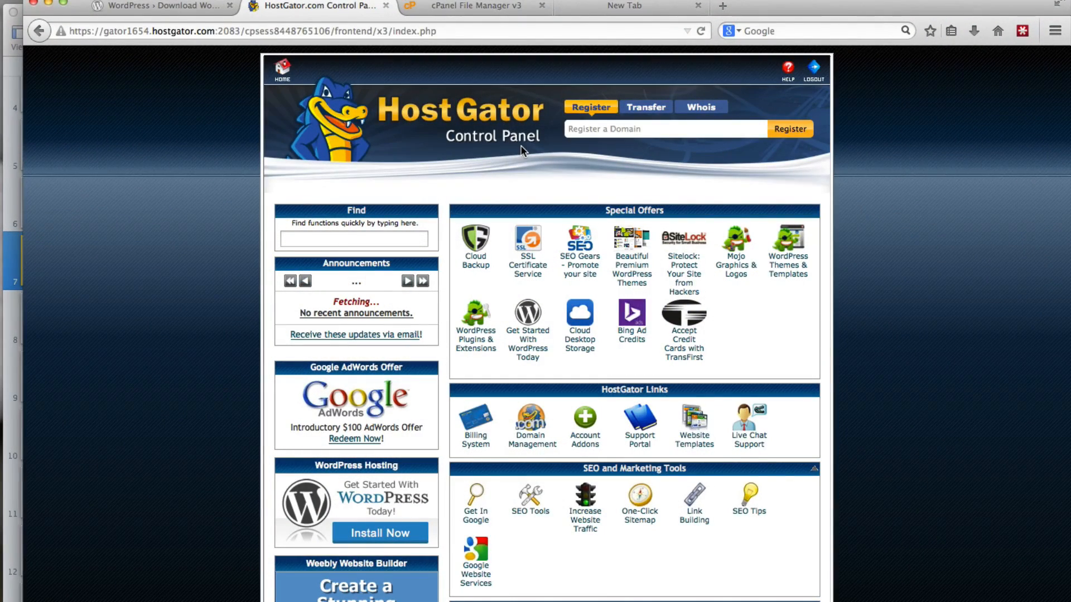
Scroll the cPanel home page down to the Databases section with the MySQL Databases tool.
scroll("down", 3)
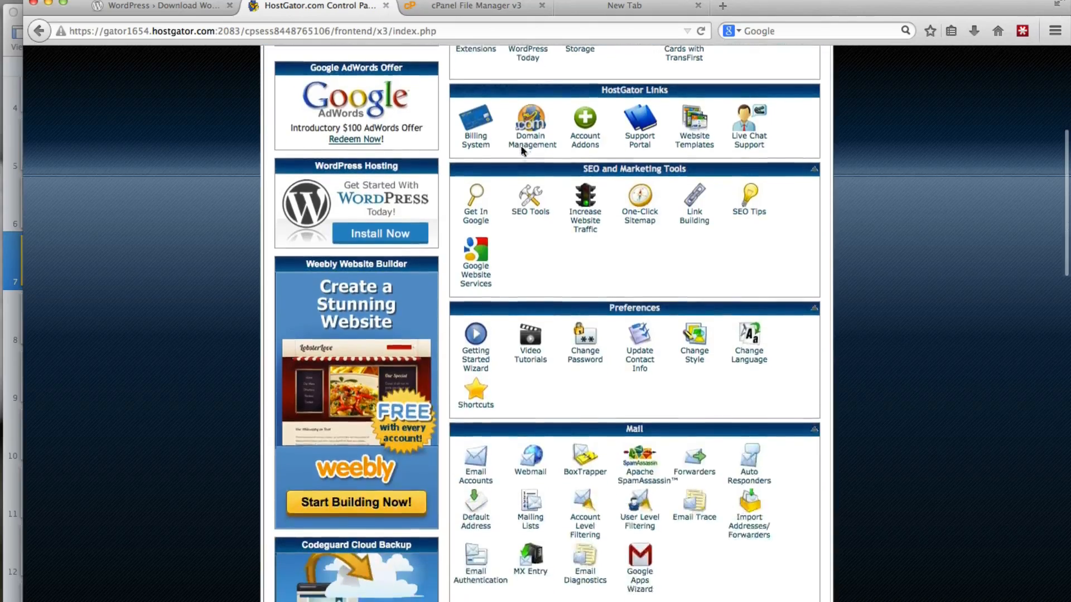
scroll("down", 3)
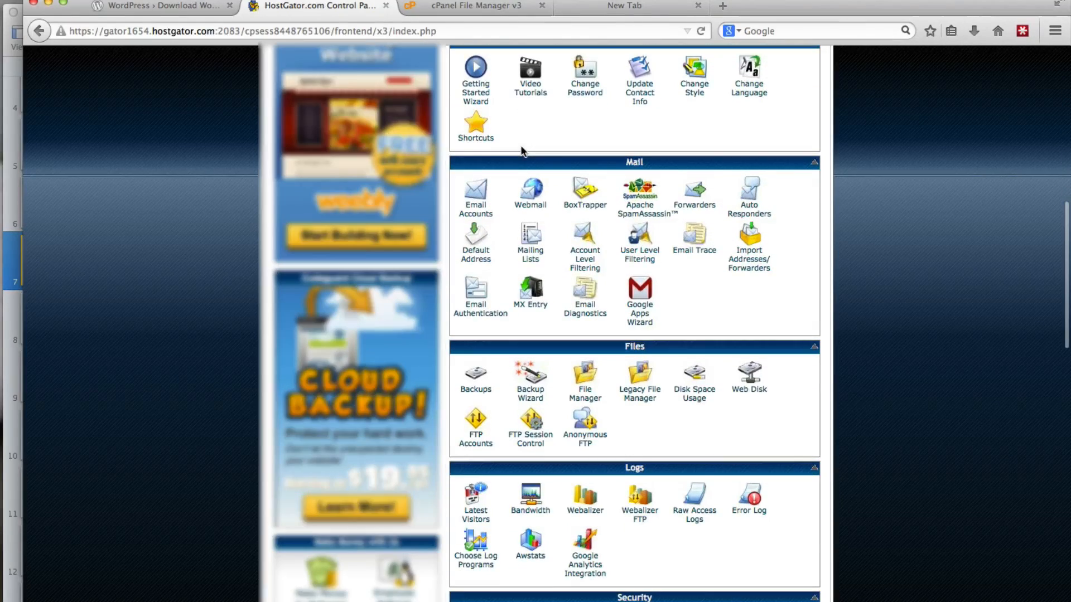
scroll("down", 3)
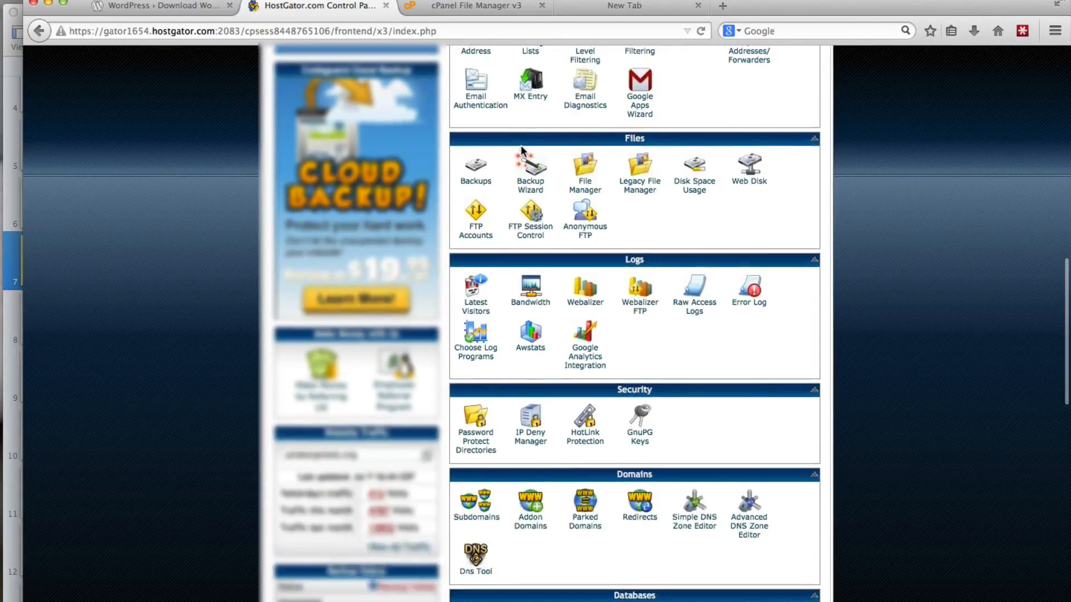
scroll("down", 3)
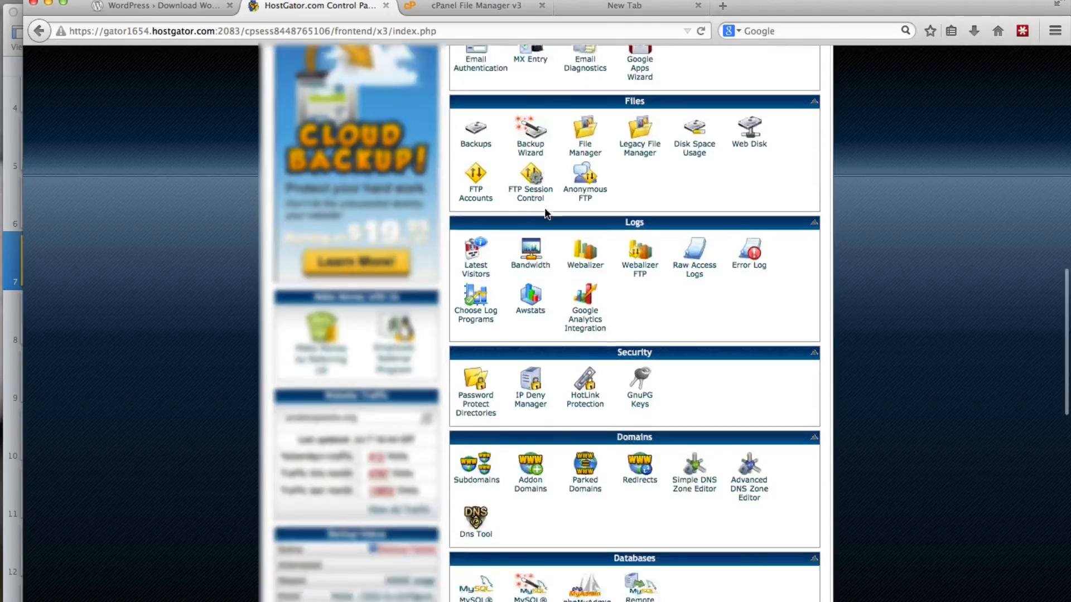
scroll("down", 3)
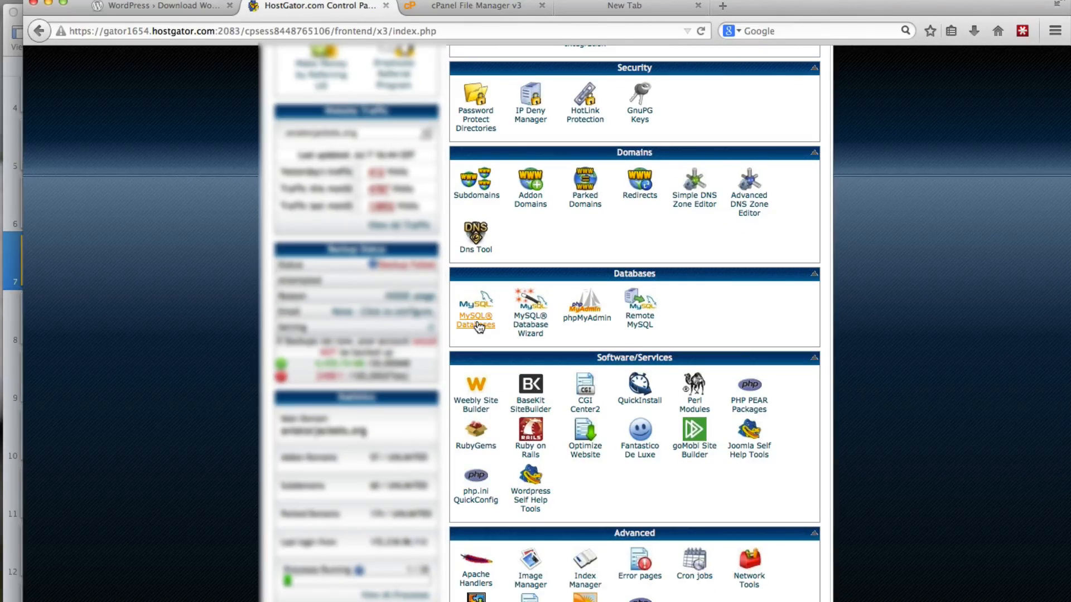
Go to MySQL Databases and enter 'flowerpots' as the new database name.
left_click(475, 315)
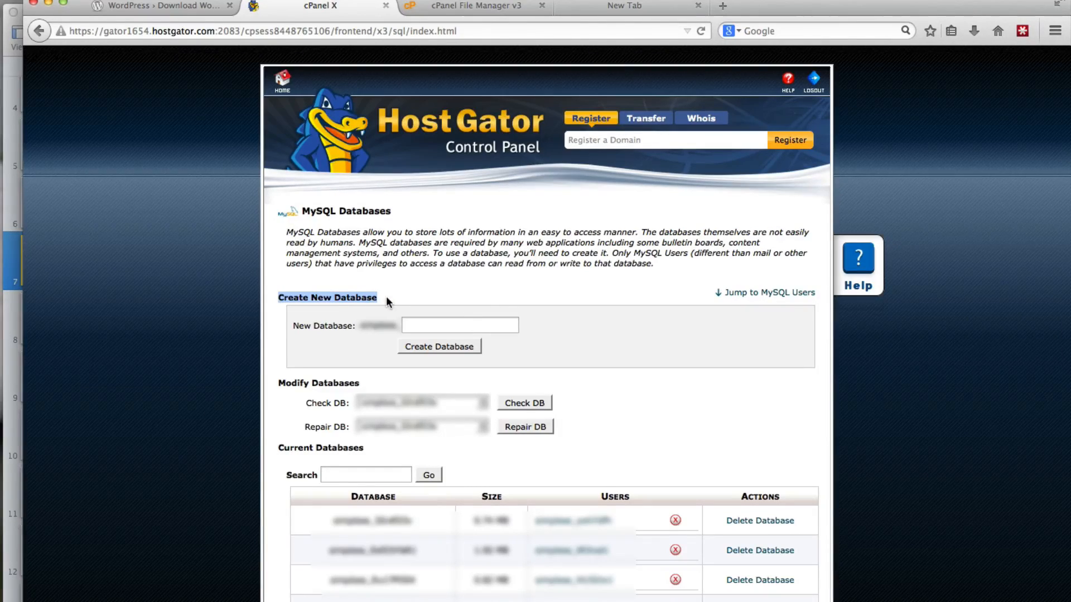
left_click(460, 326)
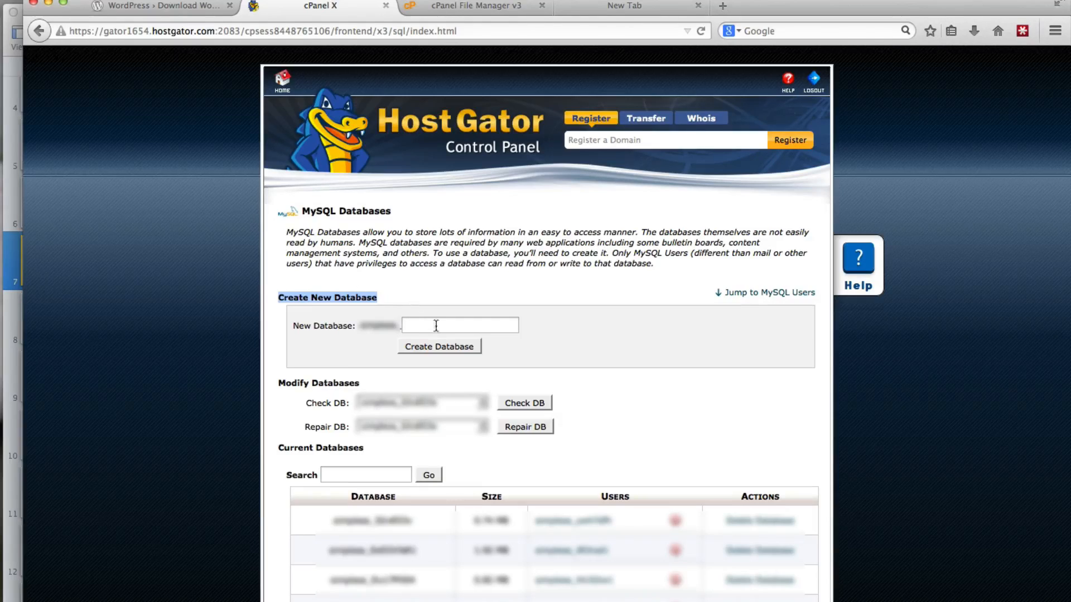
left_click(459, 325)
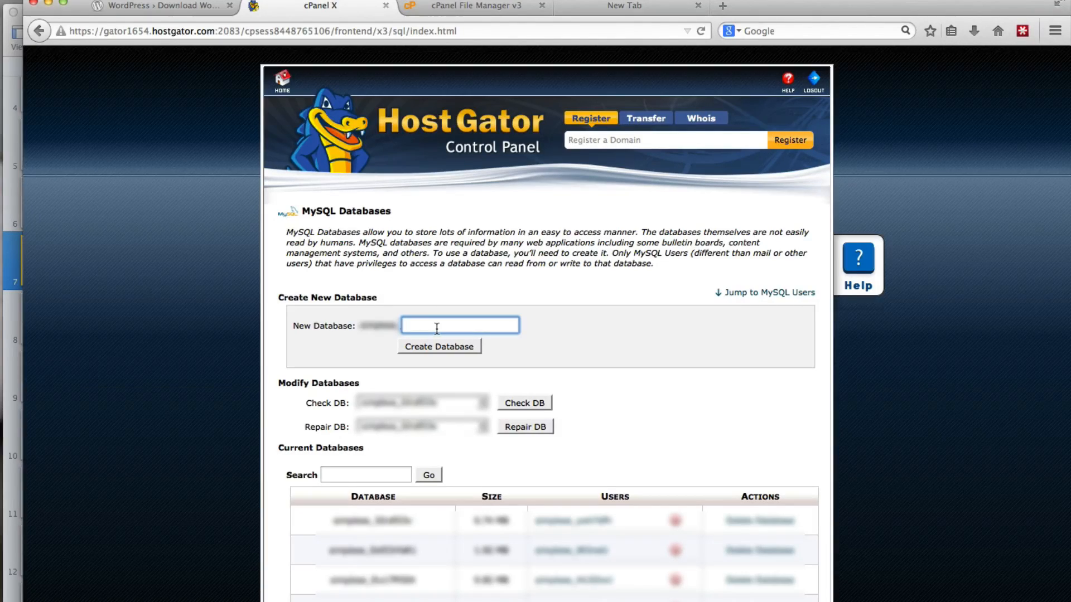
type("flo")
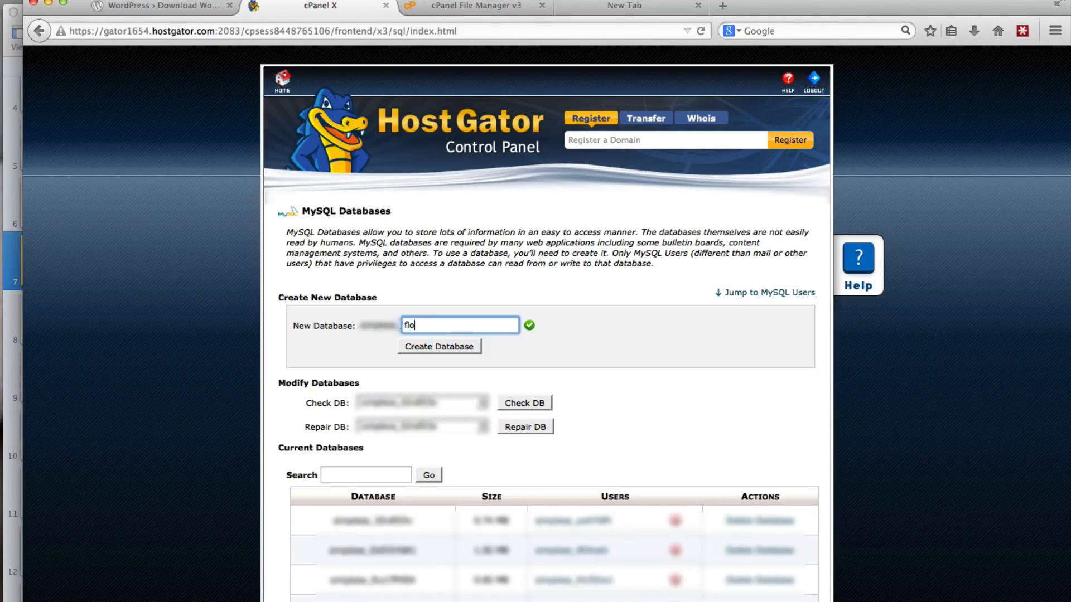
type("werpots")
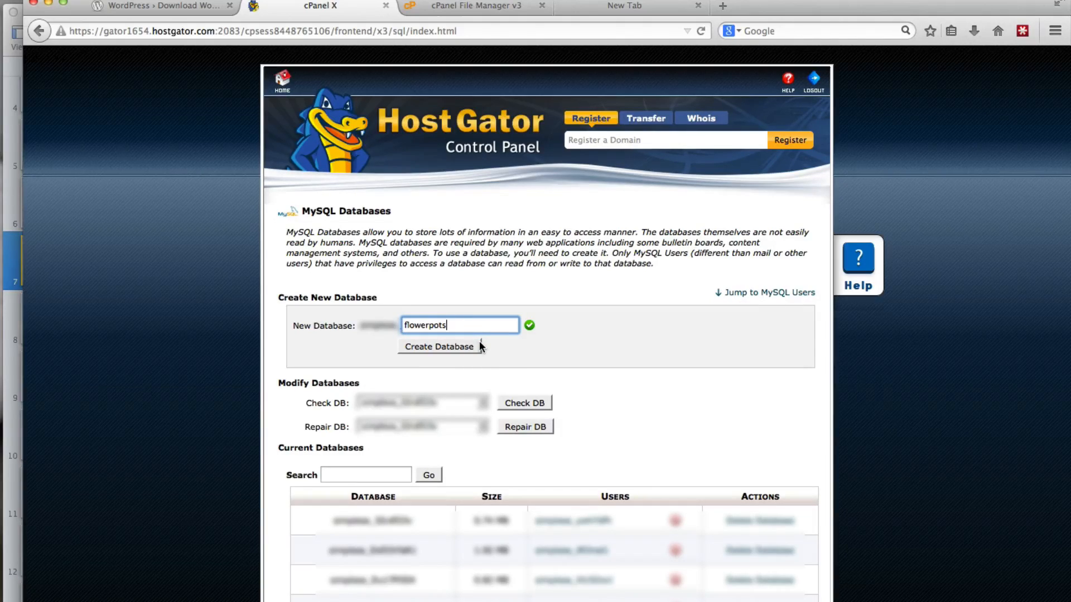
mouse_move(441, 349)
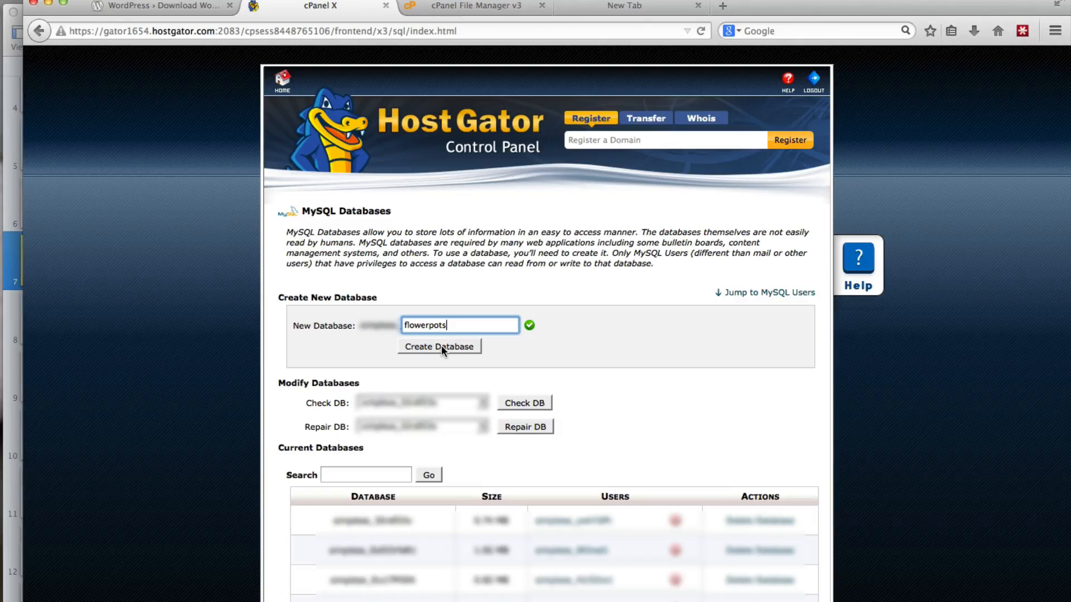
Create the 'flowerpots' database, select its confirmed full name and switch to the text editor to note it.
left_click(439, 346)
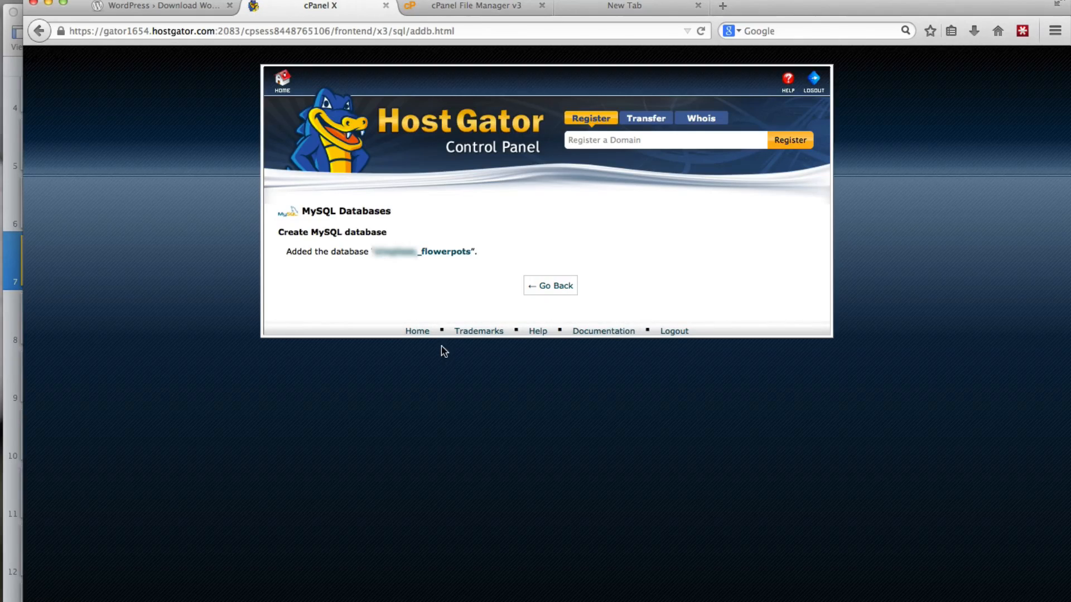
mouse_move(282, 256)
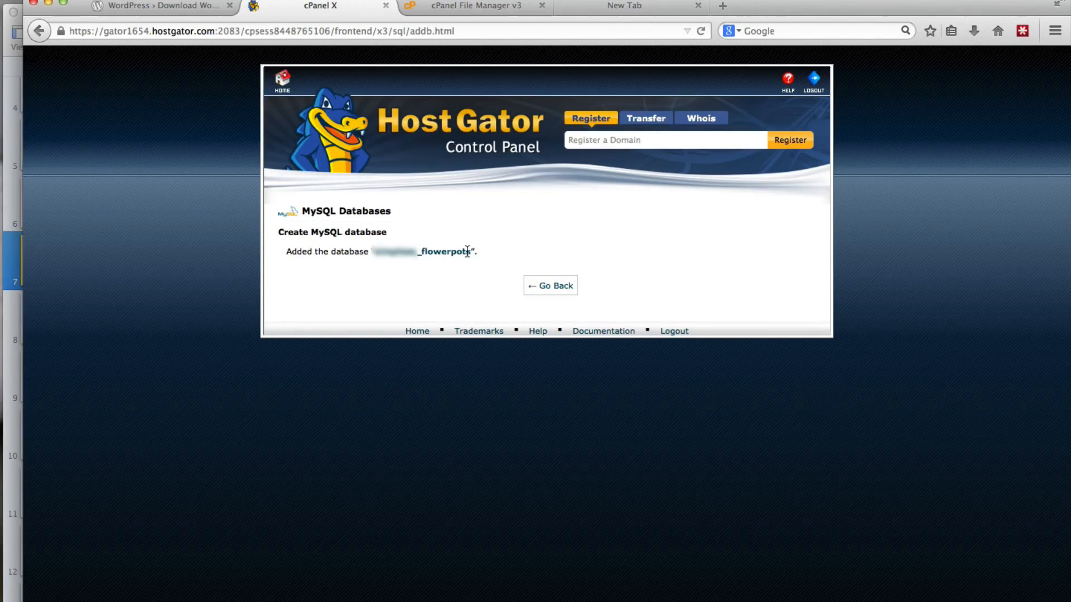
double_click(444, 251)
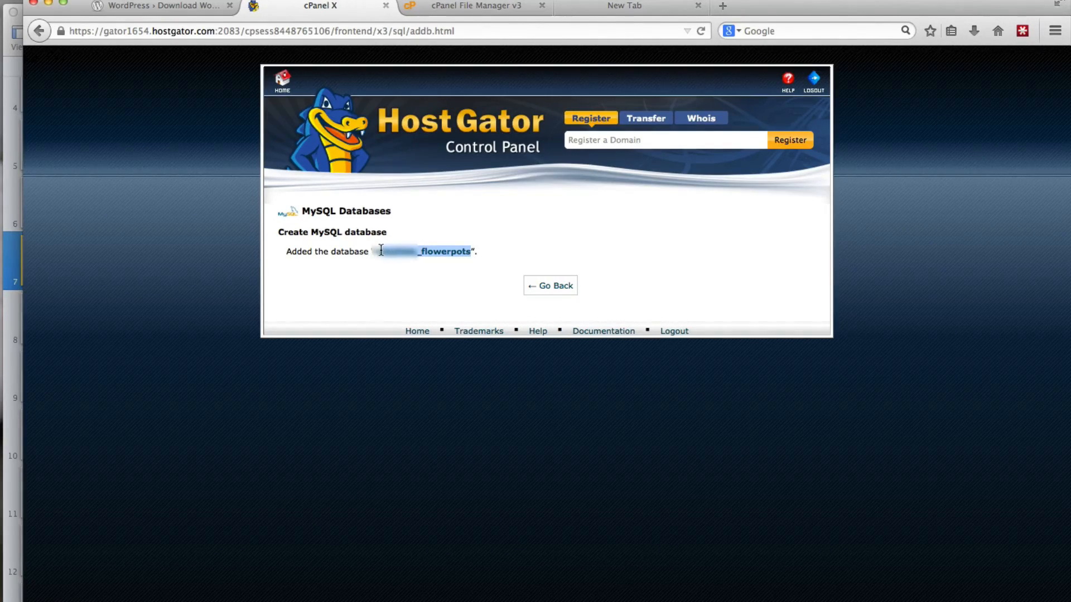
mouse_move(388, 342)
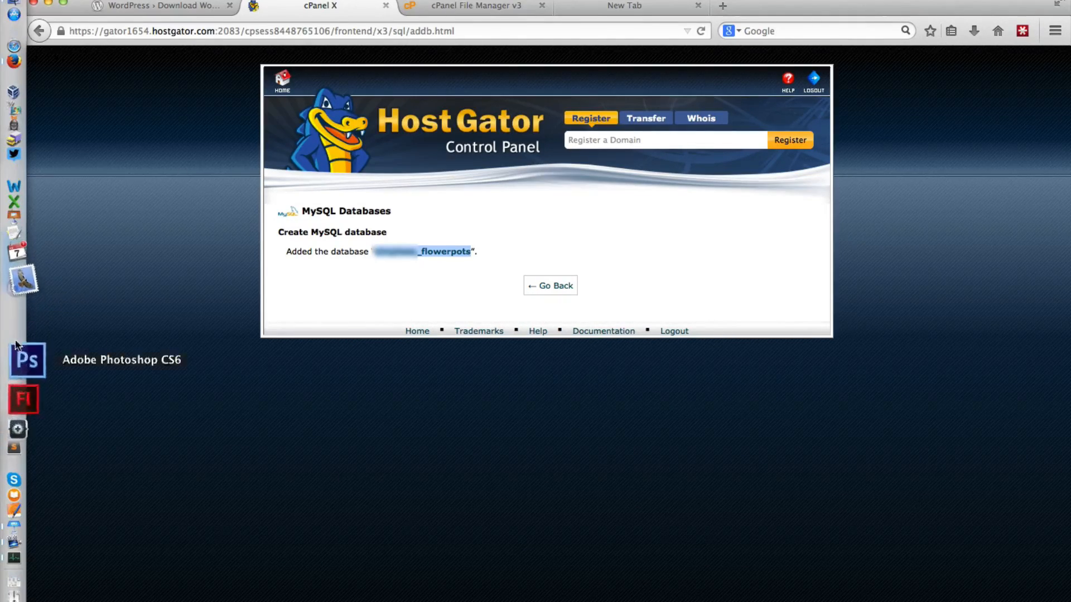
mouse_move(27, 389)
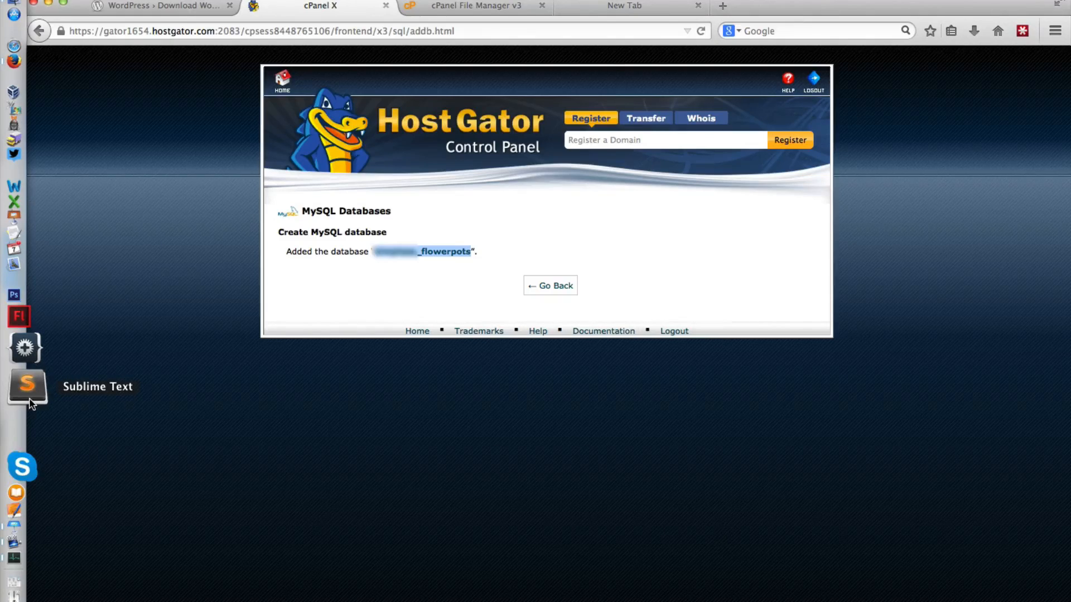
left_click(28, 388)
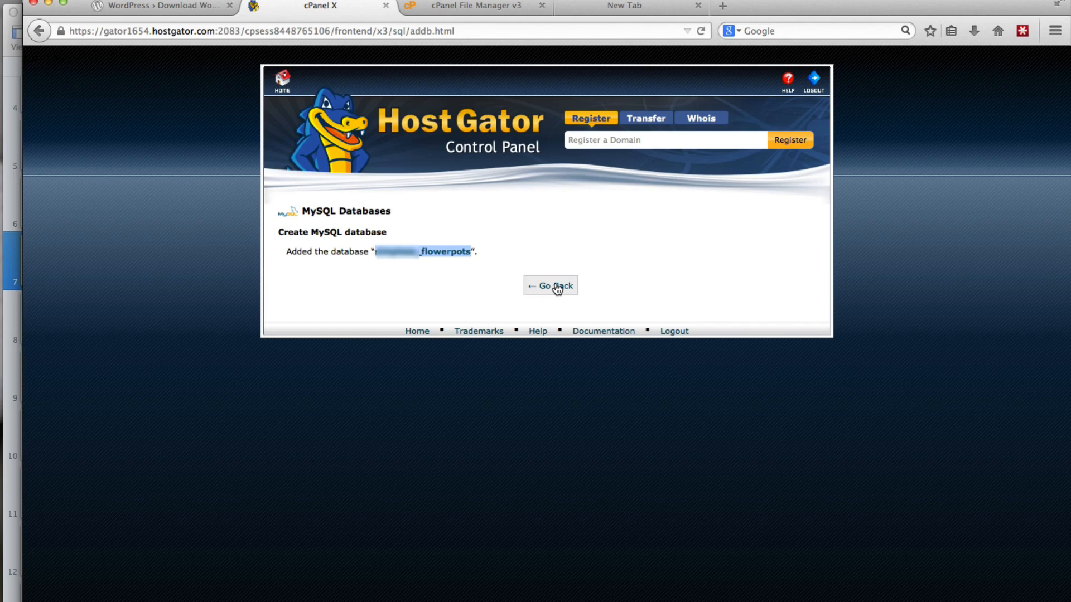
Return to the MySQL Databases page and scroll past Current Databases to the Add New User form.
left_click(550, 286)
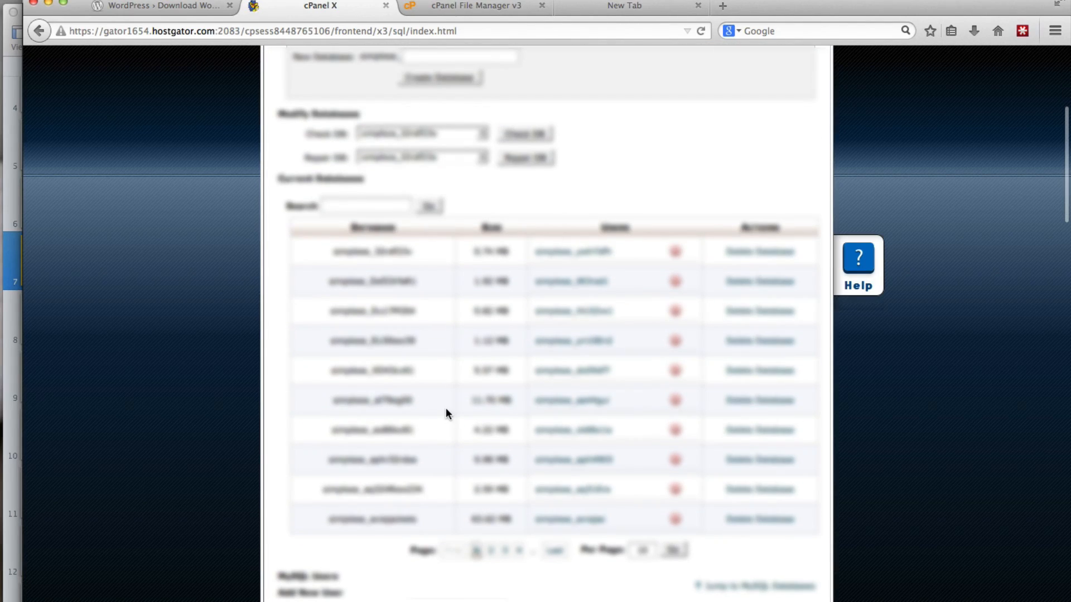
mouse_move(370, 265)
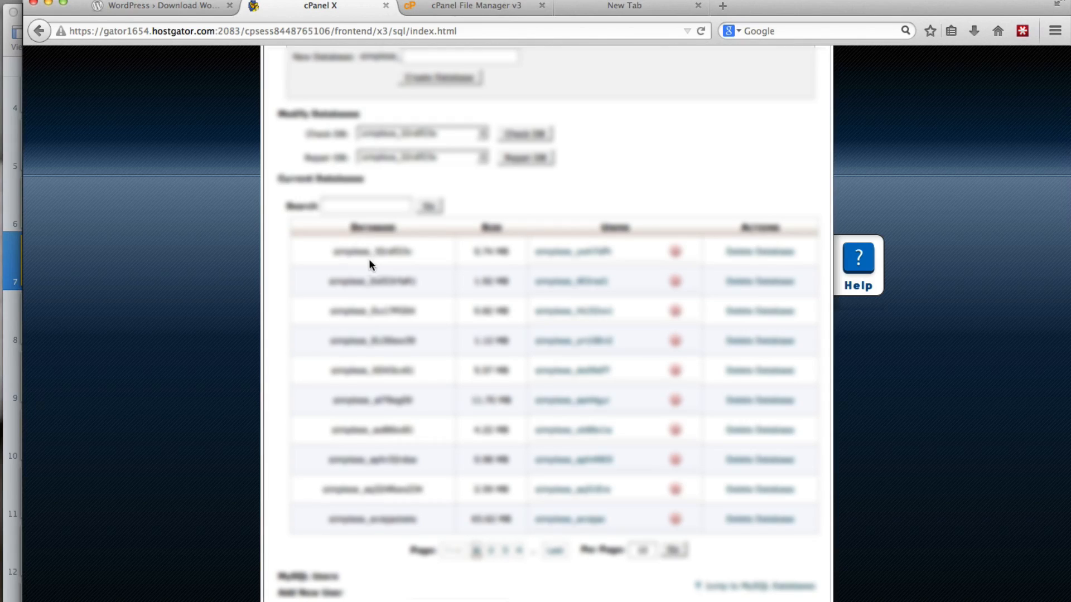
mouse_move(379, 250)
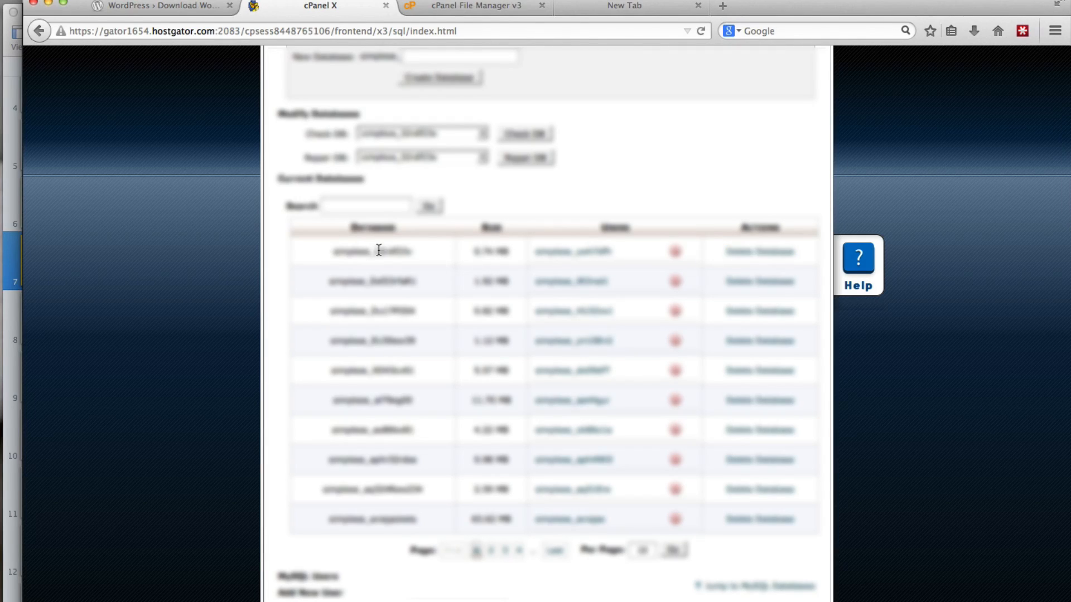
scroll("down", 3)
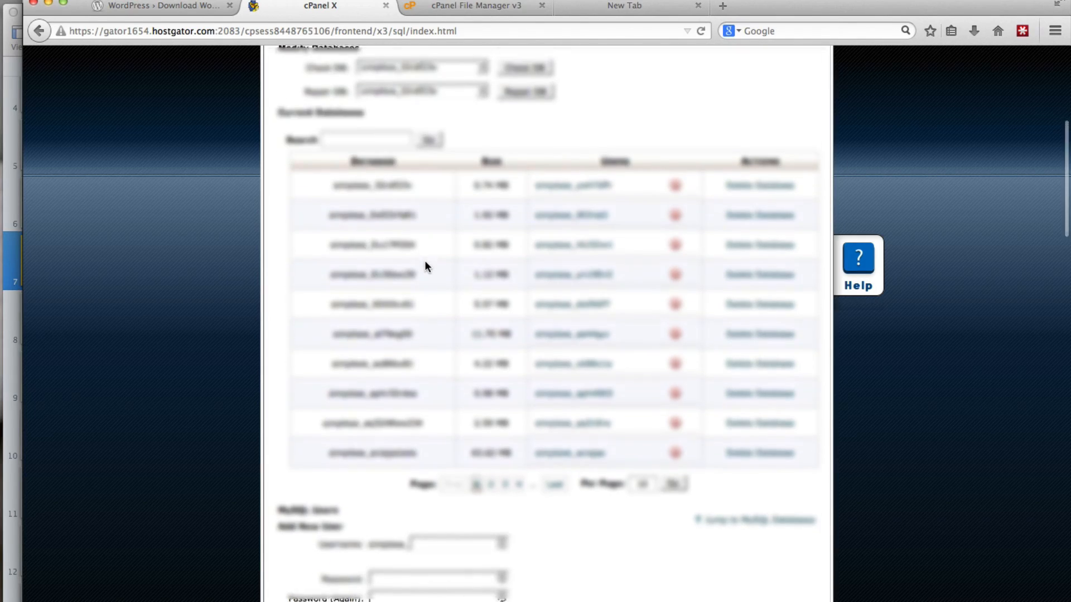
scroll("down", 3)
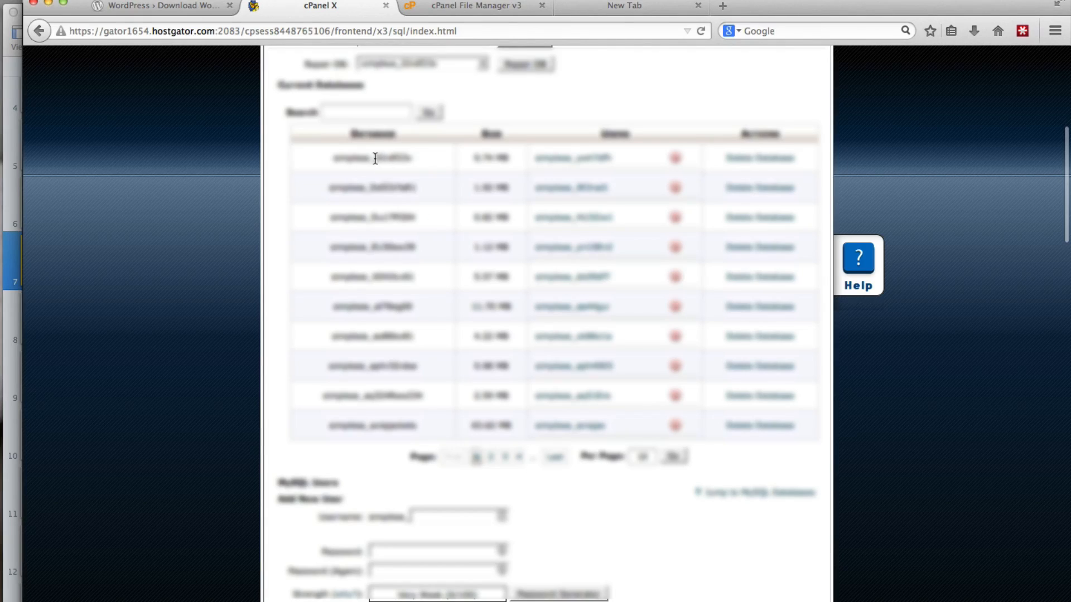
mouse_move(299, 169)
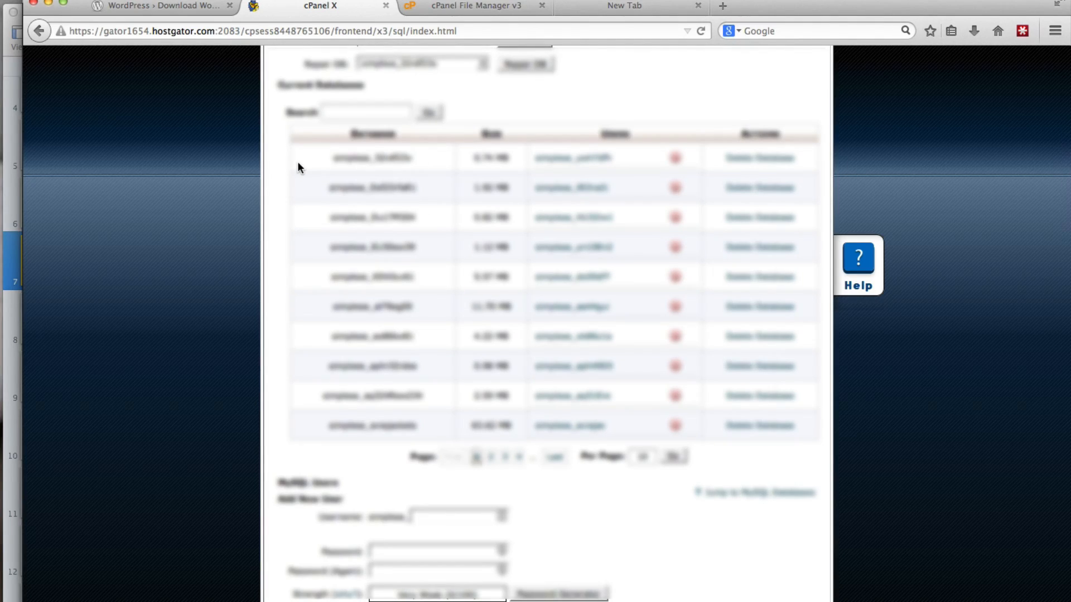
mouse_move(294, 346)
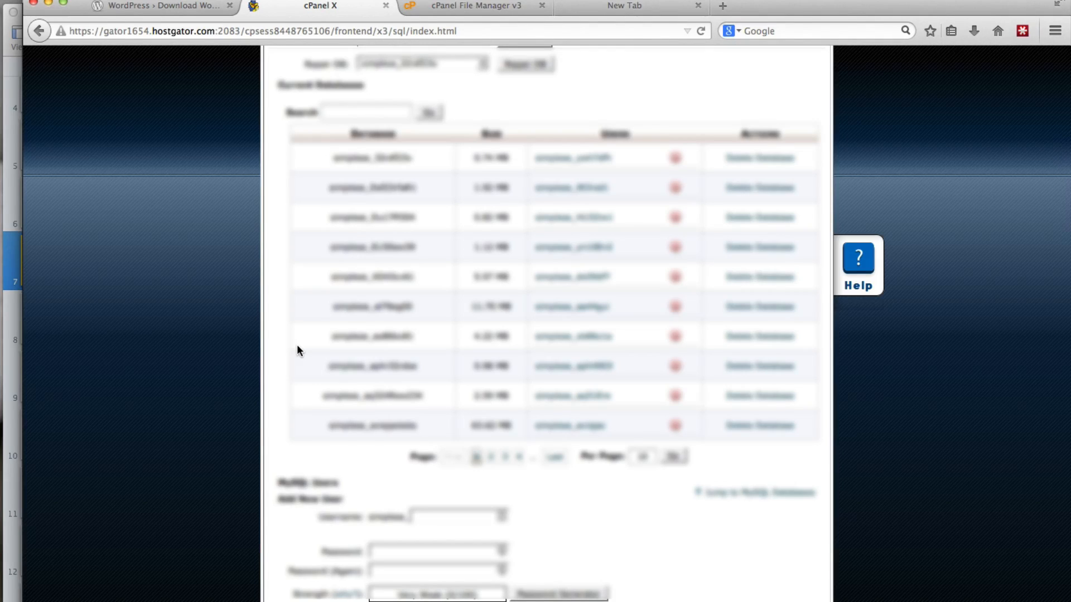
scroll("down", 3)
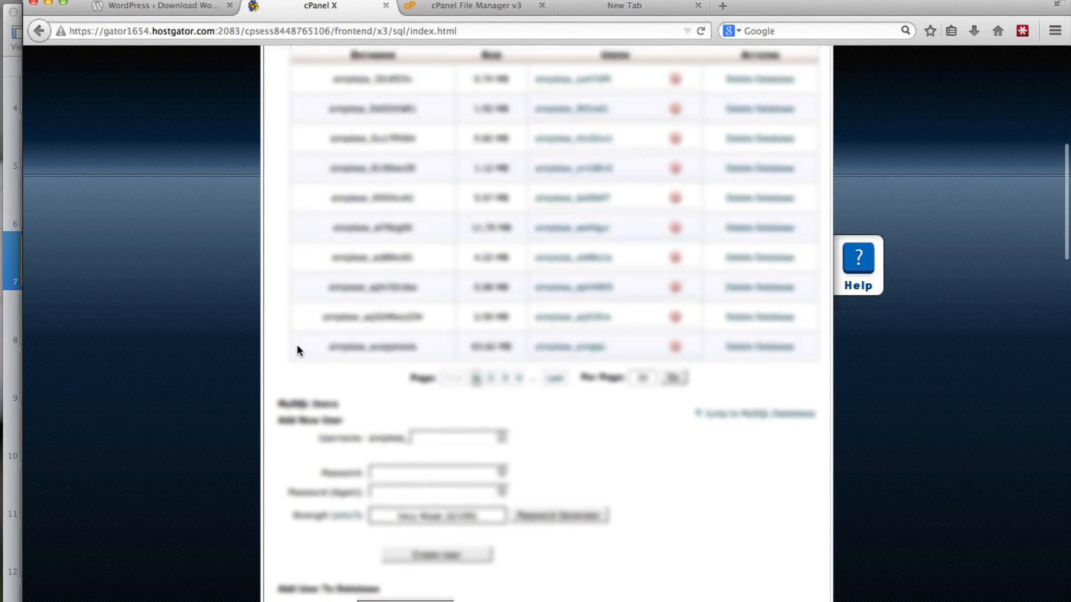
scroll("down", 3)
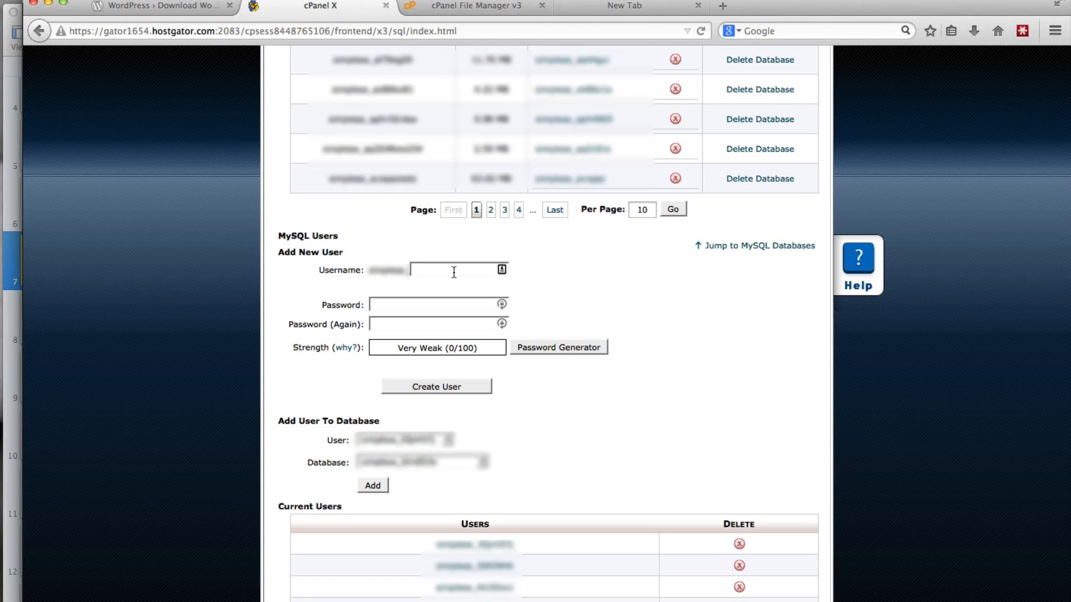
Enter the new MySQL username, trimming it to the seven-character limit, and bring up the Password Generator.
type("reE2dcw")
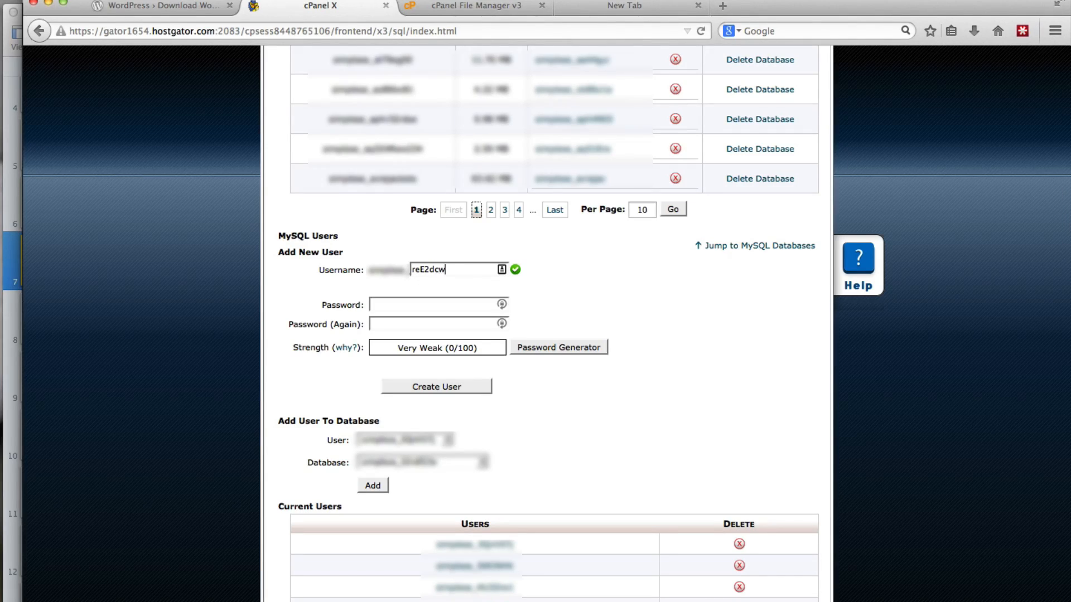
type("4")
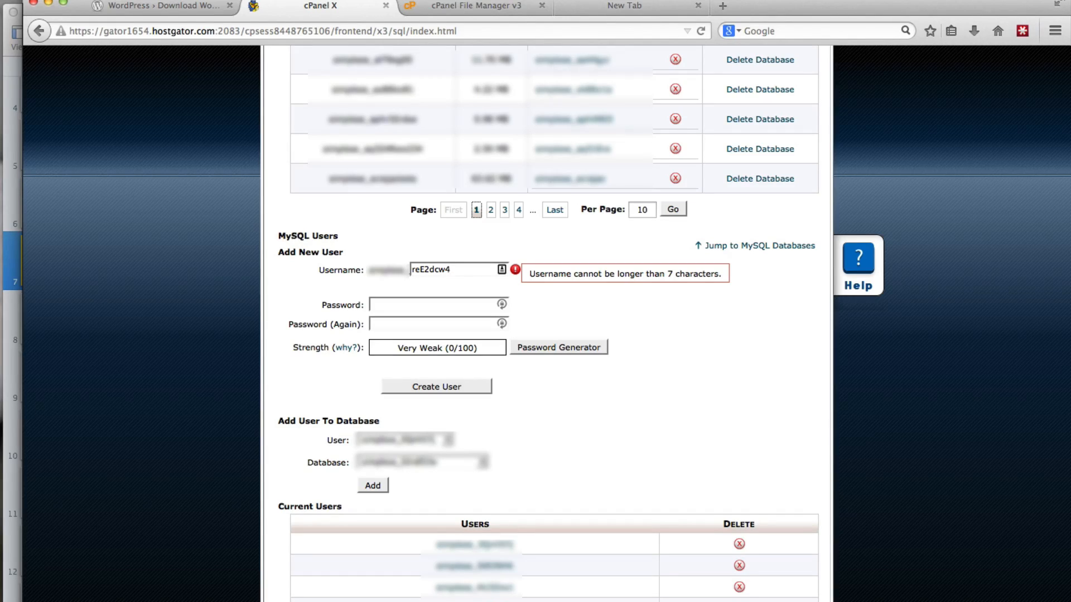
key("Backspace")
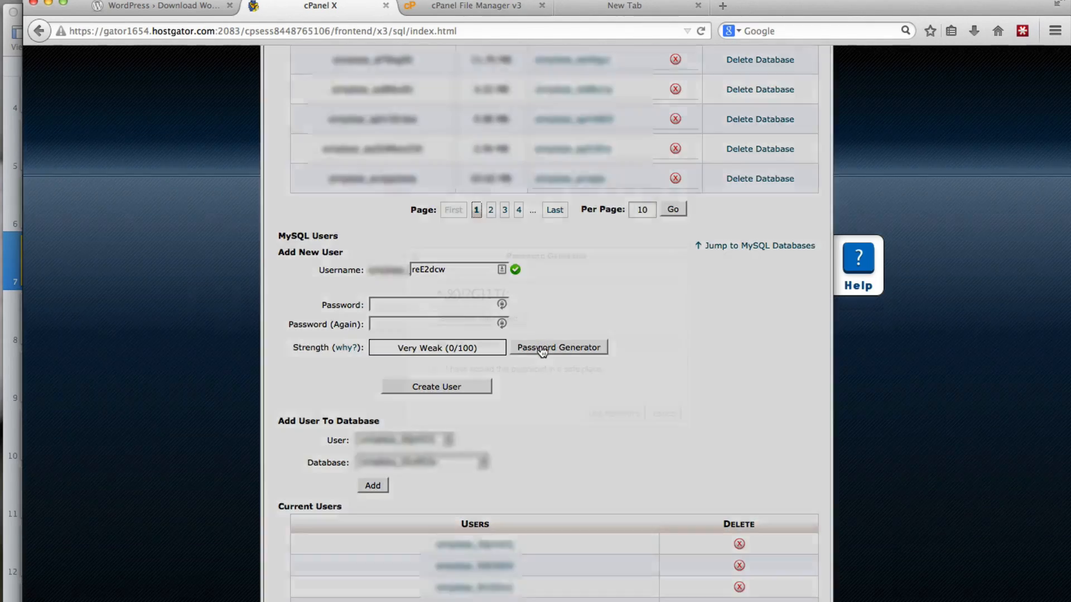
left_click(558, 348)
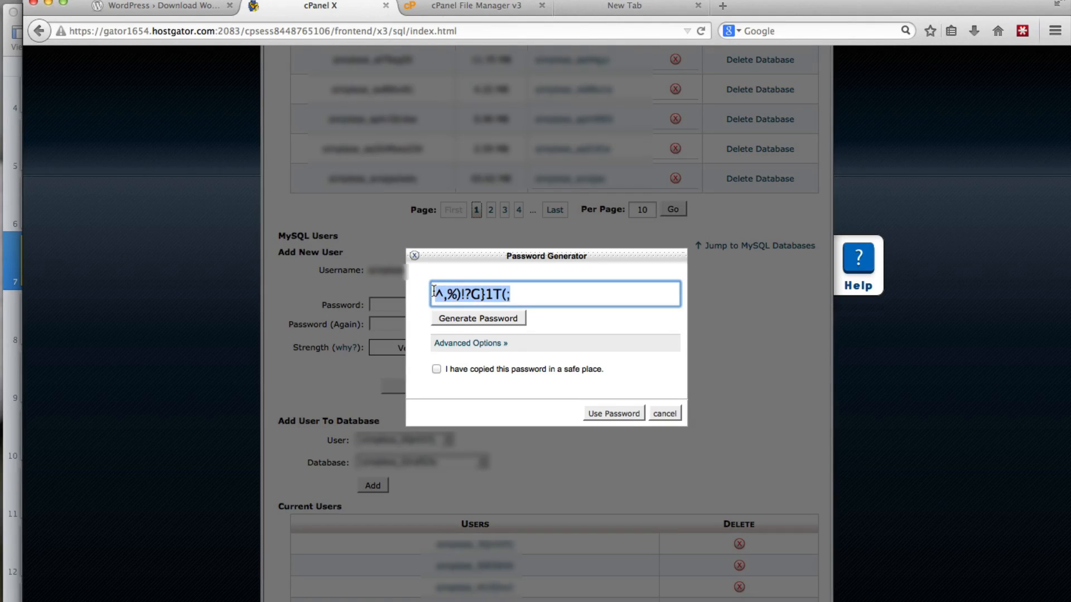
Generate a Very Strong random password, confirm it is saved safely and apply it to both password fields.
left_click(476, 318)
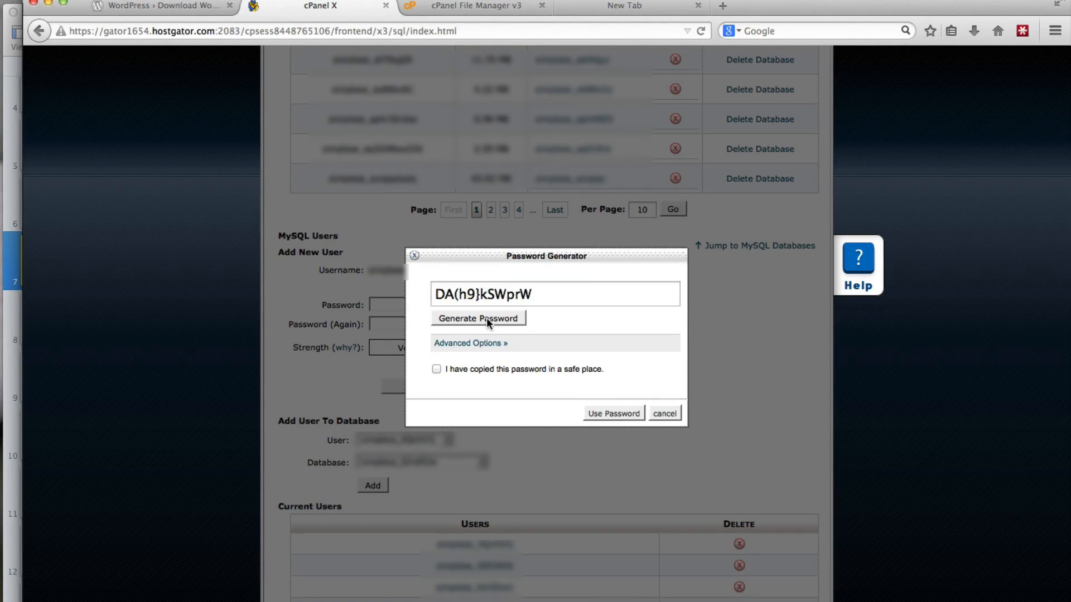
left_click(477, 318)
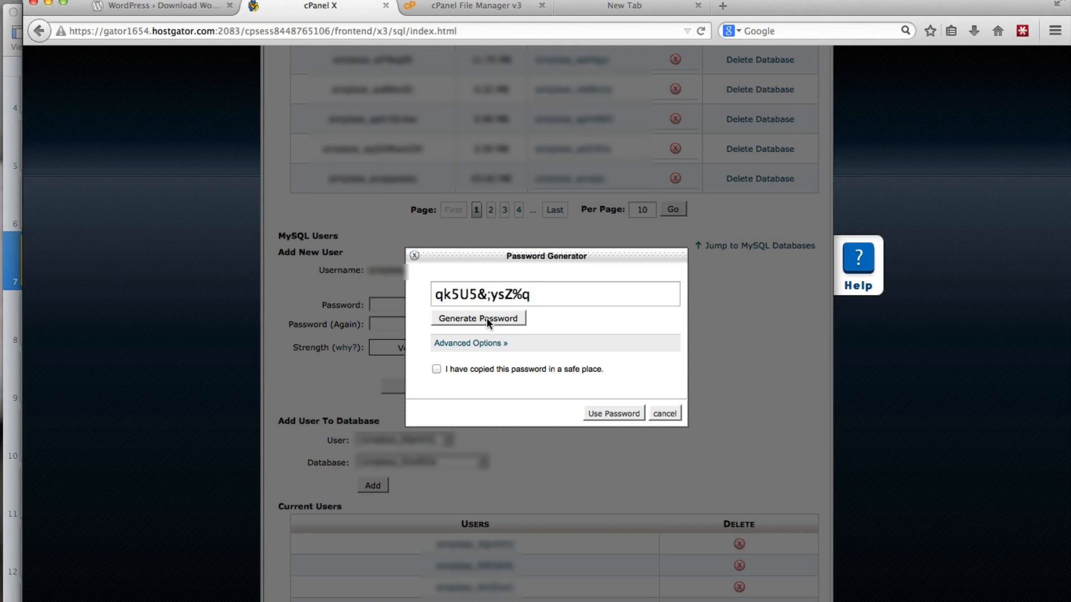
left_click(478, 318)
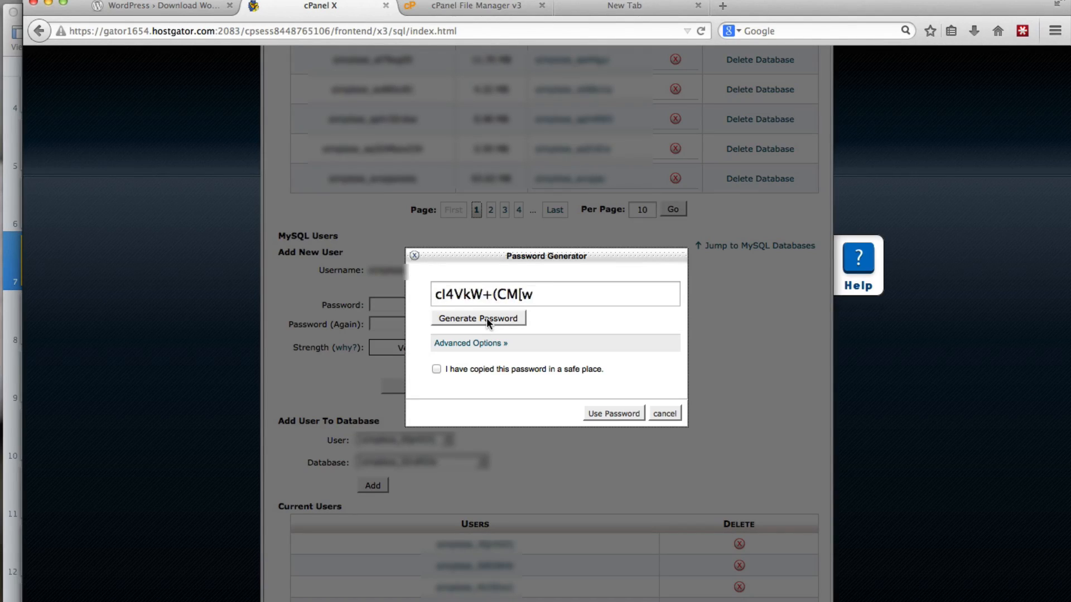
left_click(477, 318)
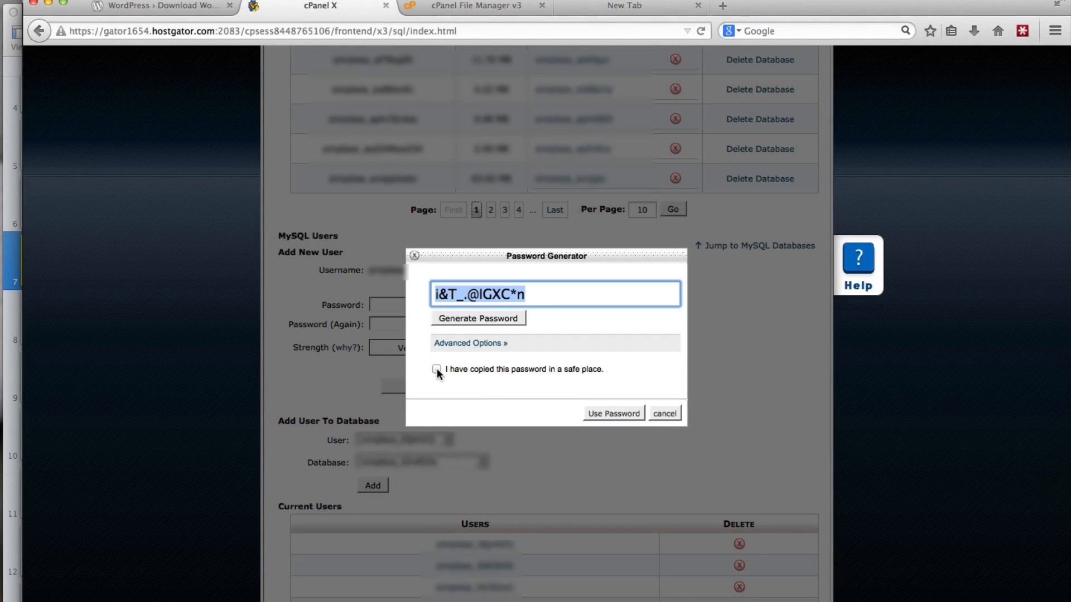
left_click(436, 370)
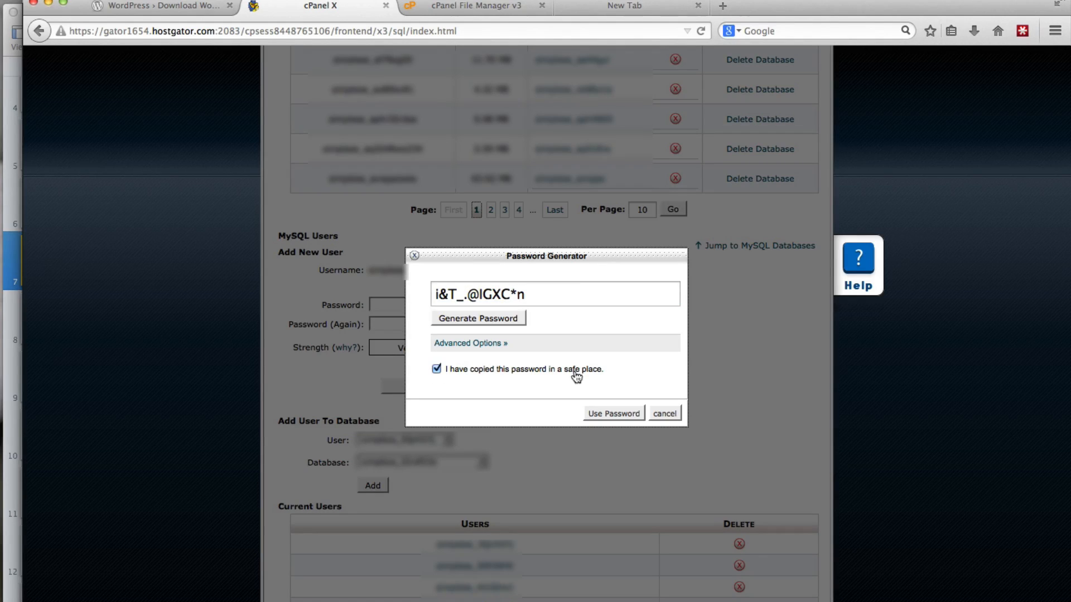
mouse_move(610, 416)
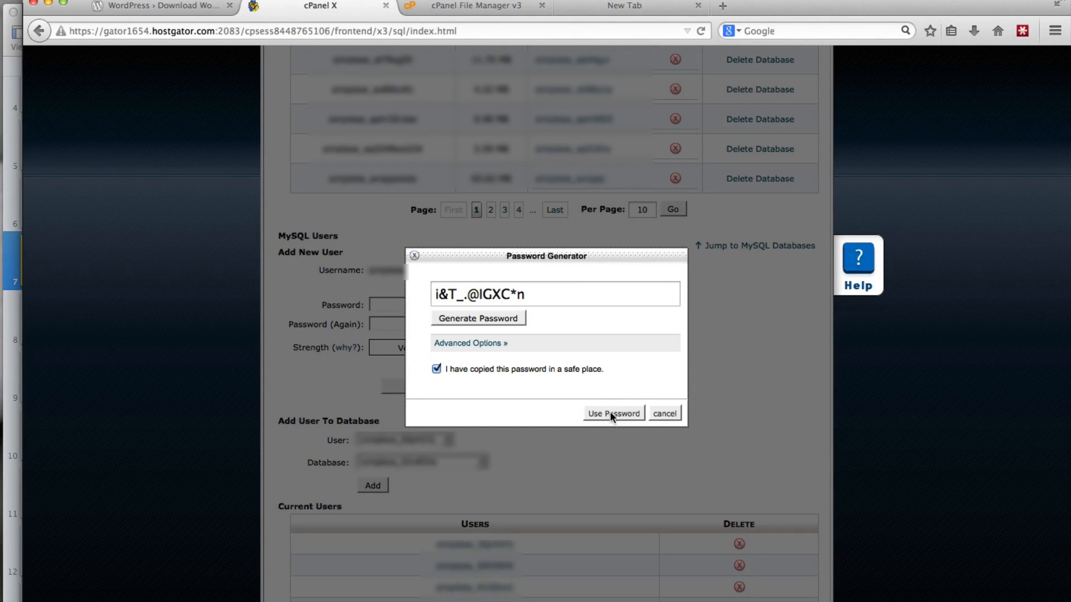
left_click(613, 413)
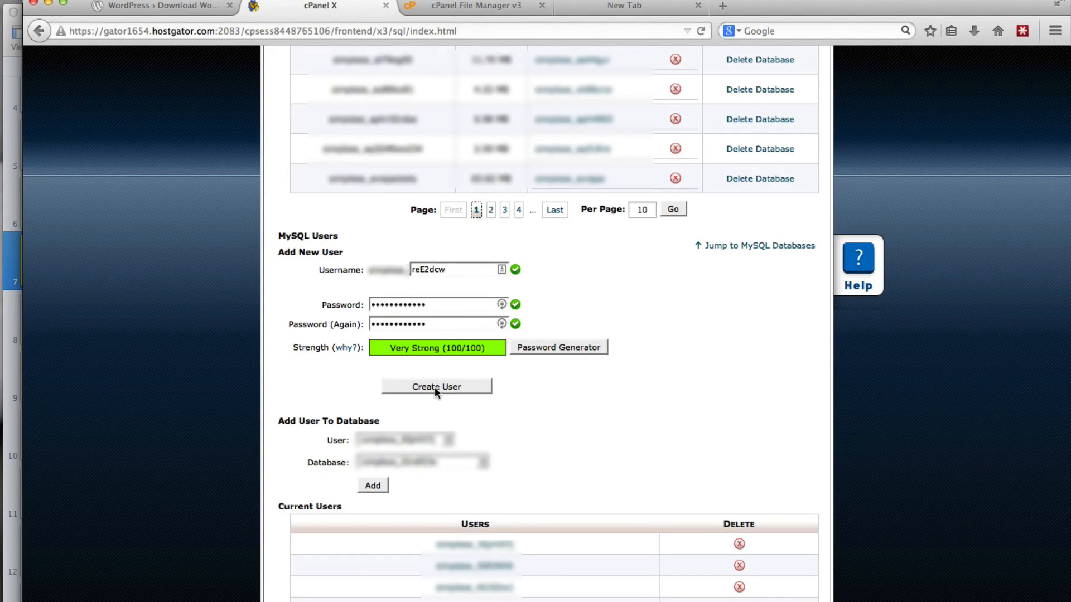
Create the MySQL user reE2dcw and select its password in the confirmation message.
left_click(437, 387)
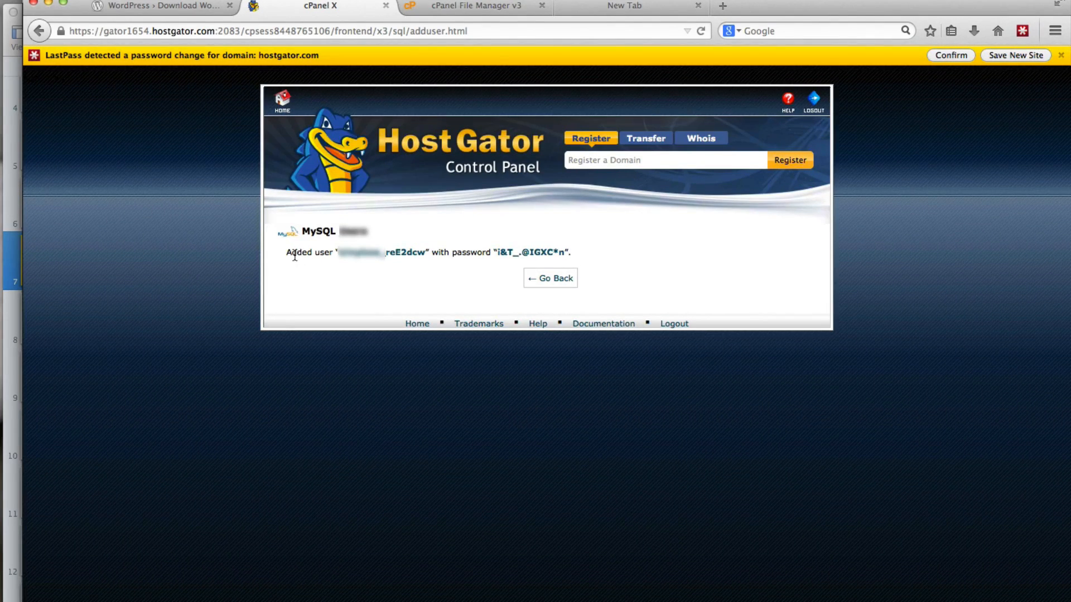
double_click(358, 252)
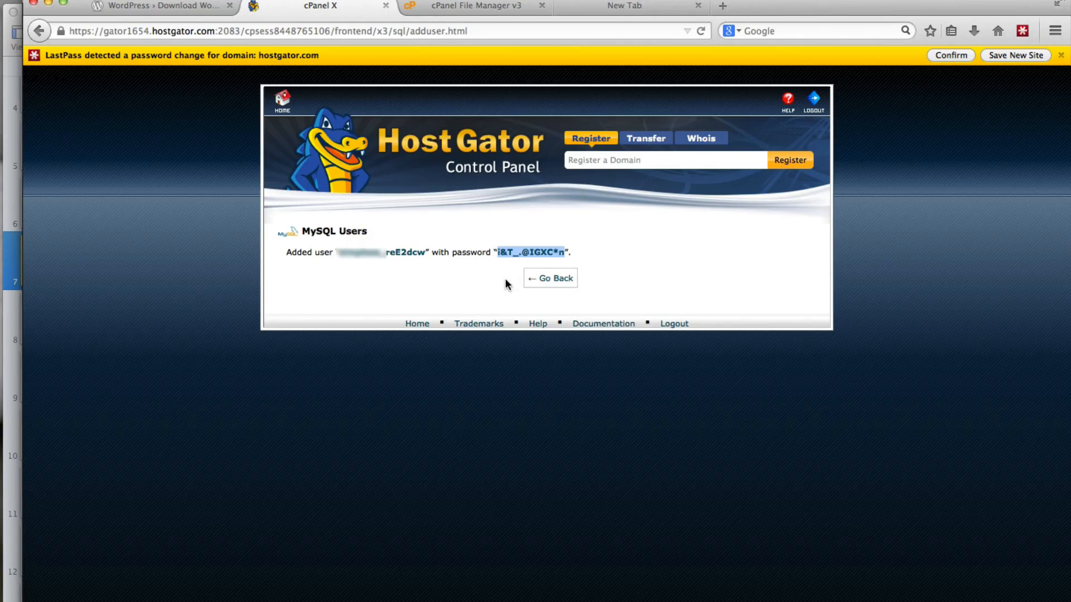
mouse_move(506, 288)
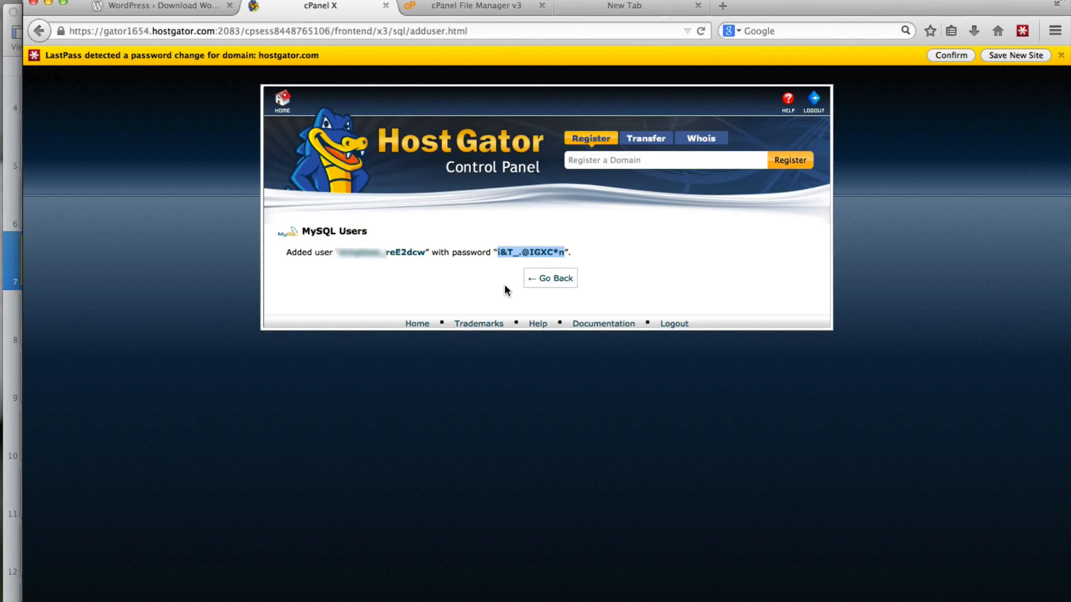